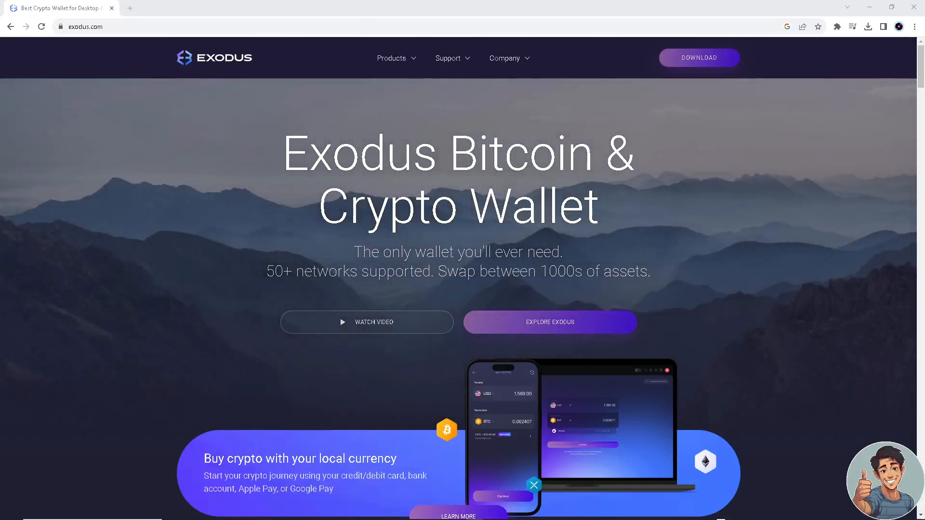
mouse_move(421, 291)
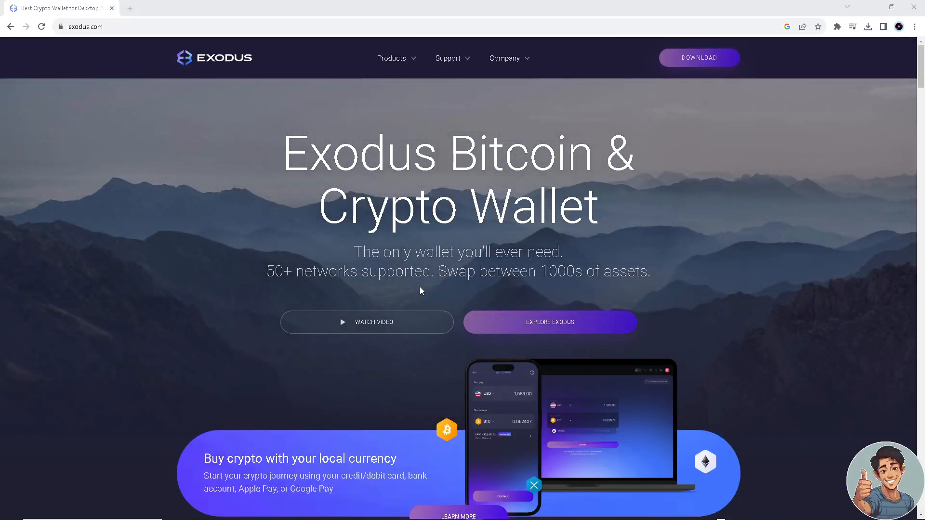
Step: Scroll the exodus.com homepage past the hero to the Multichain Web3 Wallet section
scroll("down", 3)
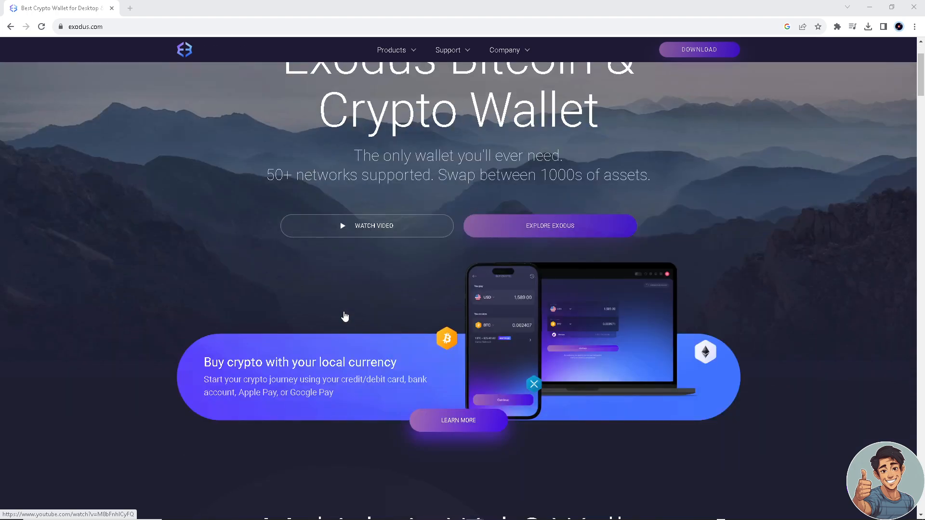
scroll("down", 3)
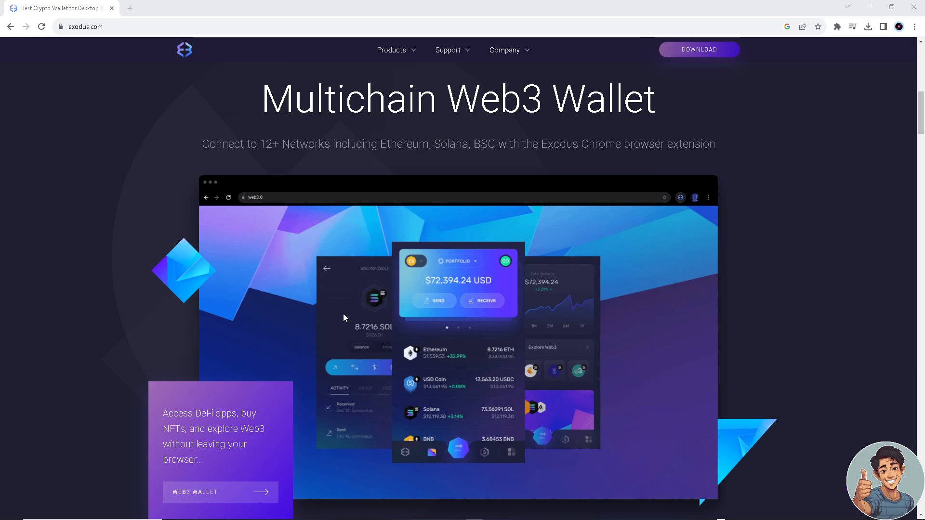
mouse_move(338, 328)
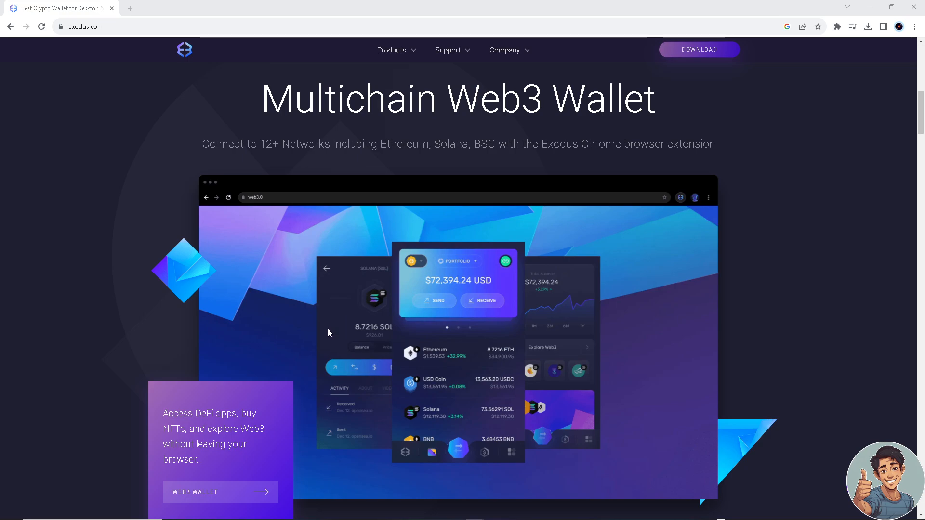
mouse_move(313, 333)
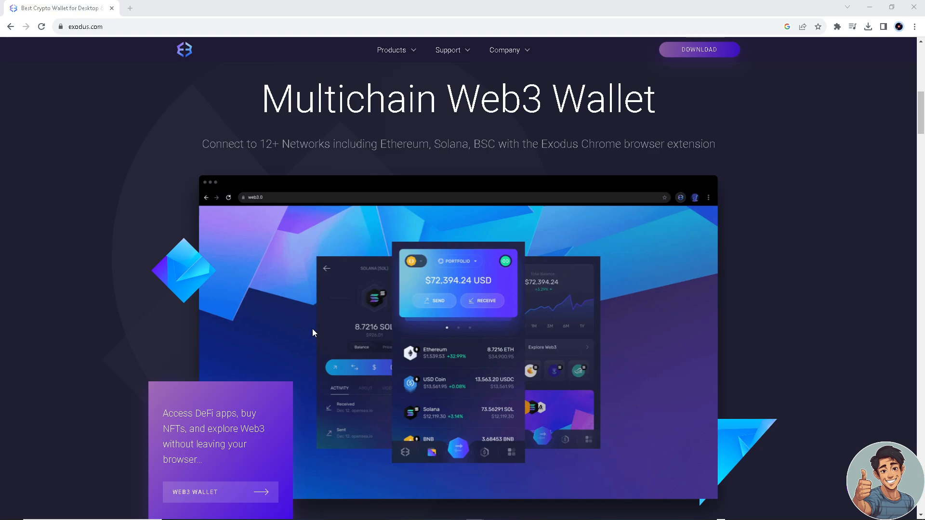
Step: Scroll down through the Web3 and Crypto & Web3 on Mobile sections, then back to Buy crypto
scroll("down", 3)
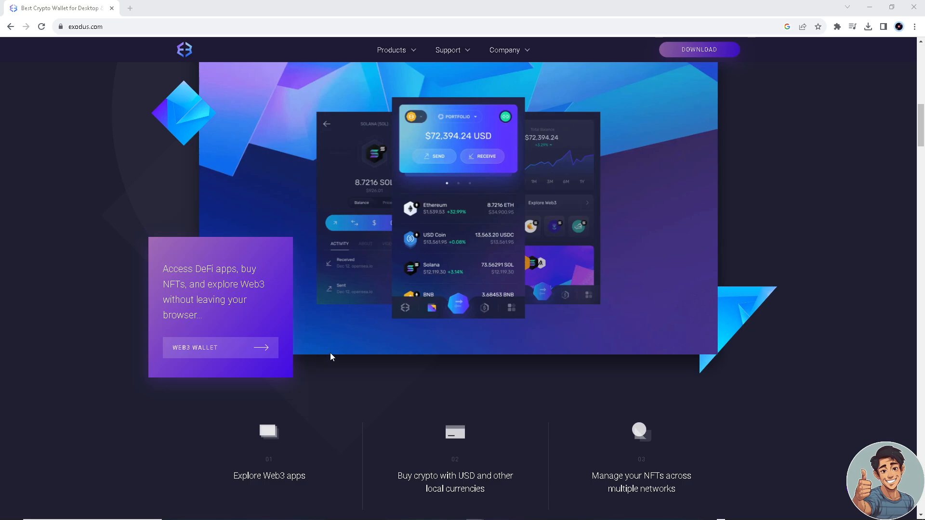
scroll("down", 3)
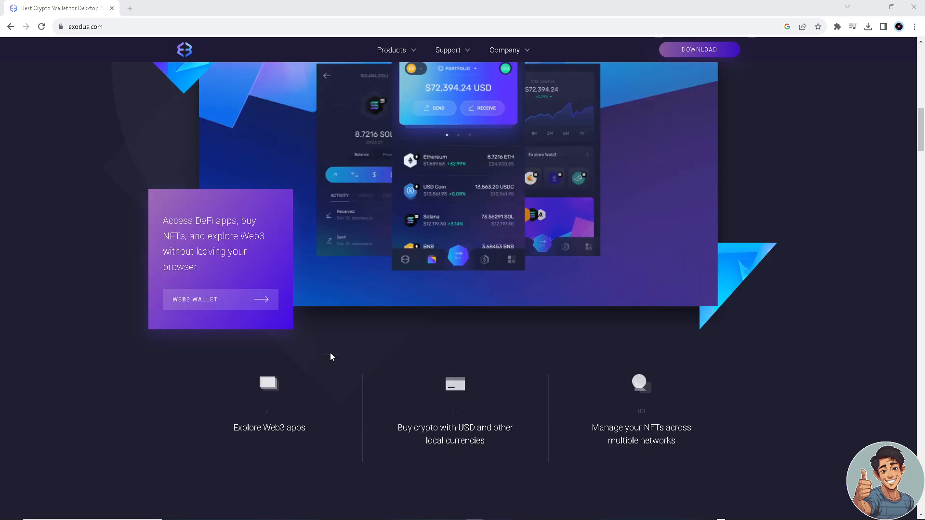
mouse_move(282, 333)
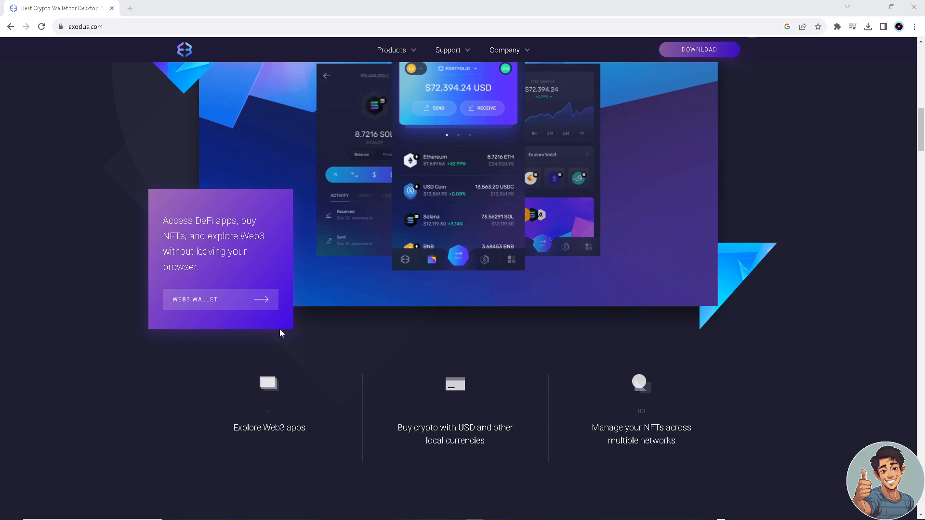
mouse_move(253, 353)
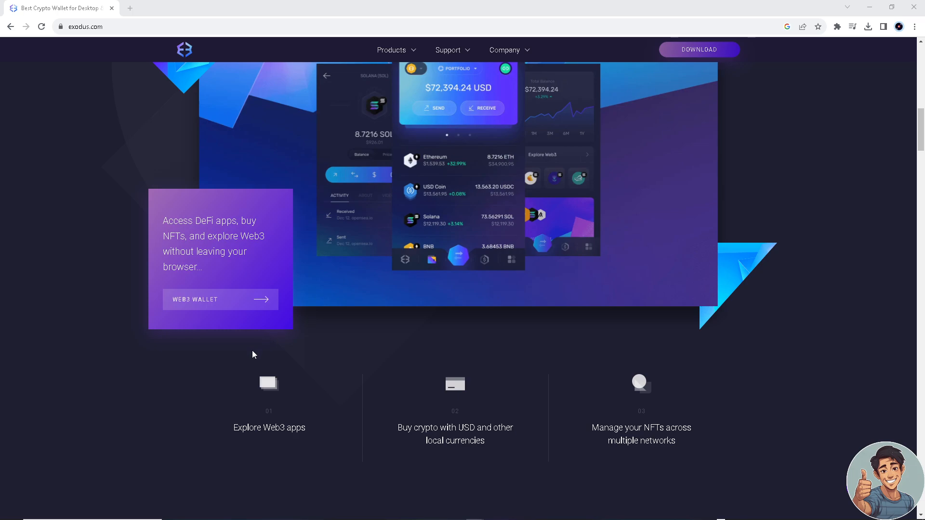
scroll("down", 3)
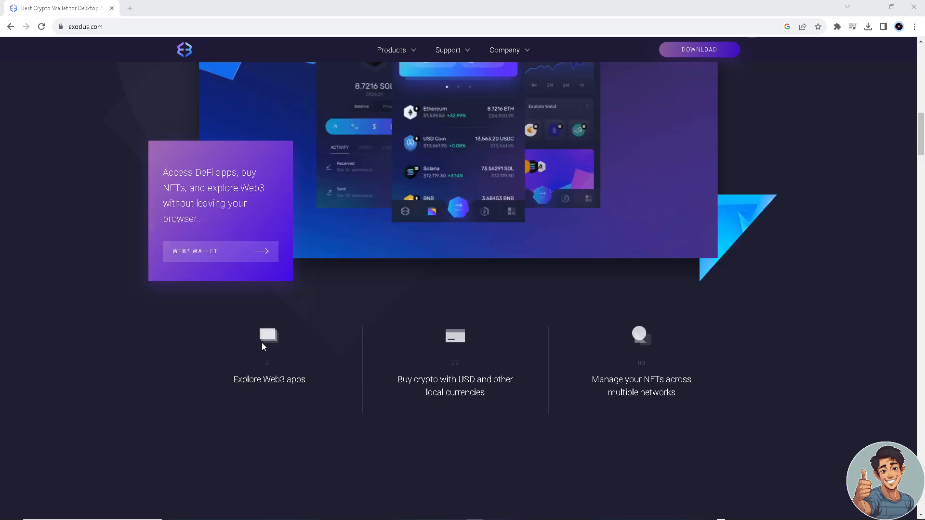
scroll("down", 3)
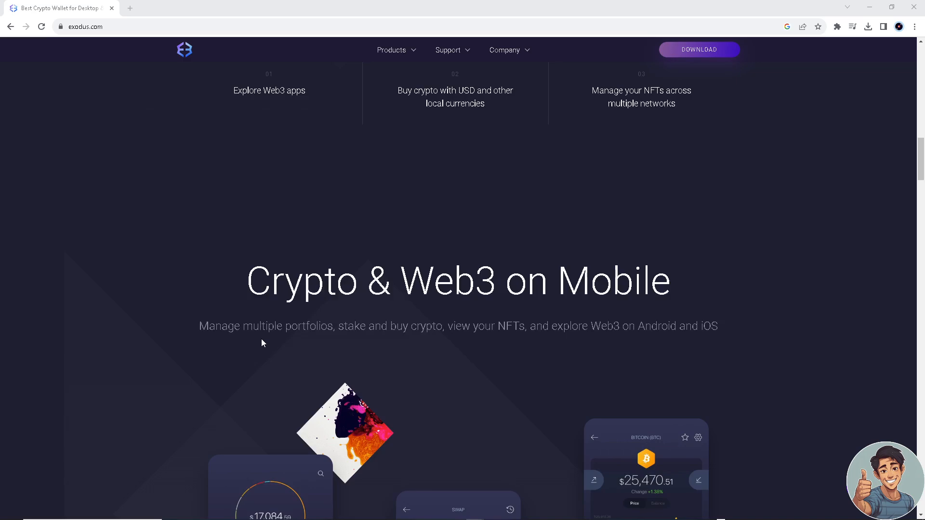
scroll("down", 3)
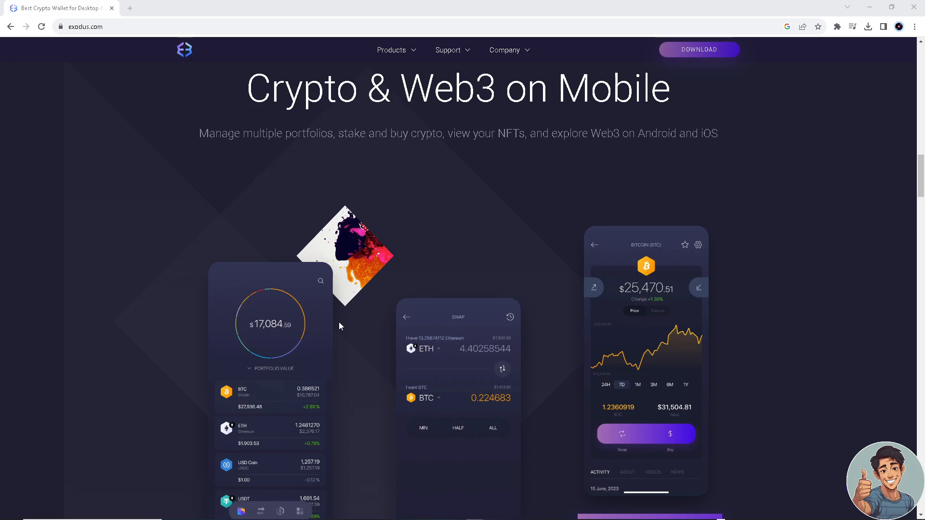
scroll("down", 3)
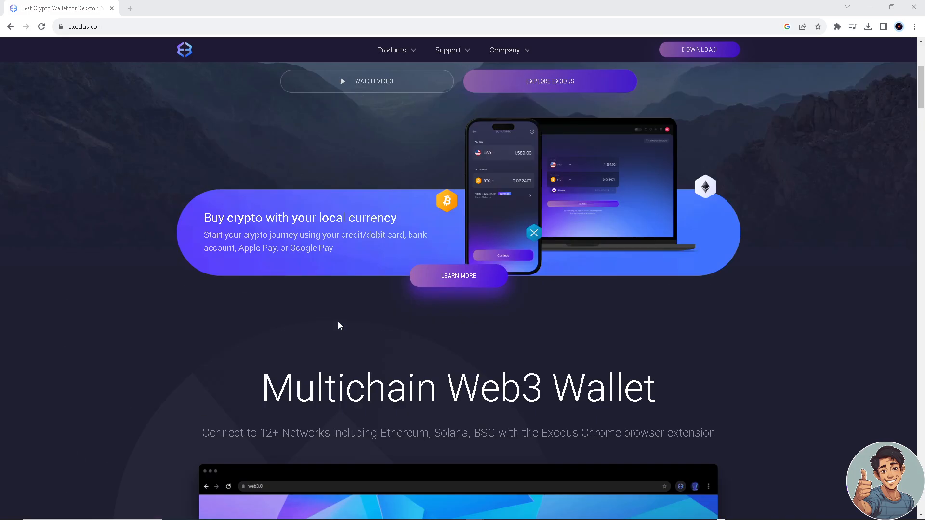
scroll("up", 3)
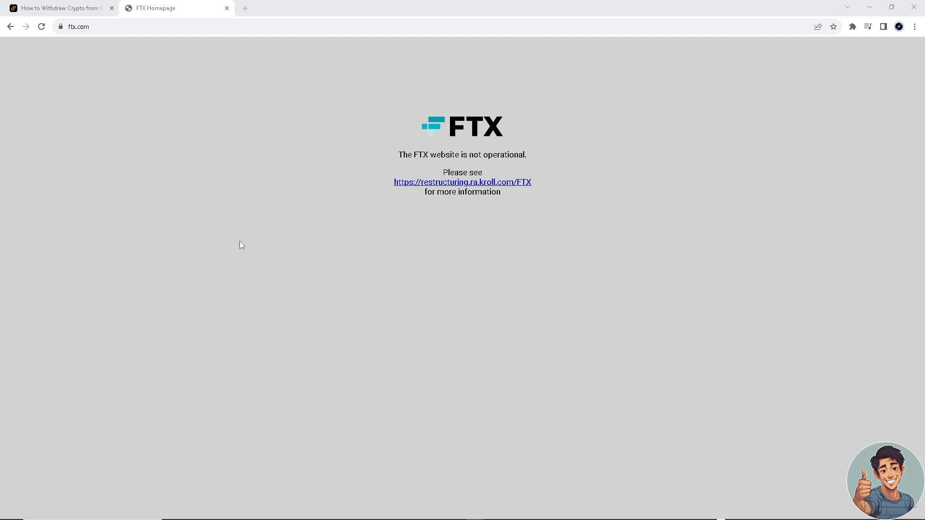
mouse_move(234, 198)
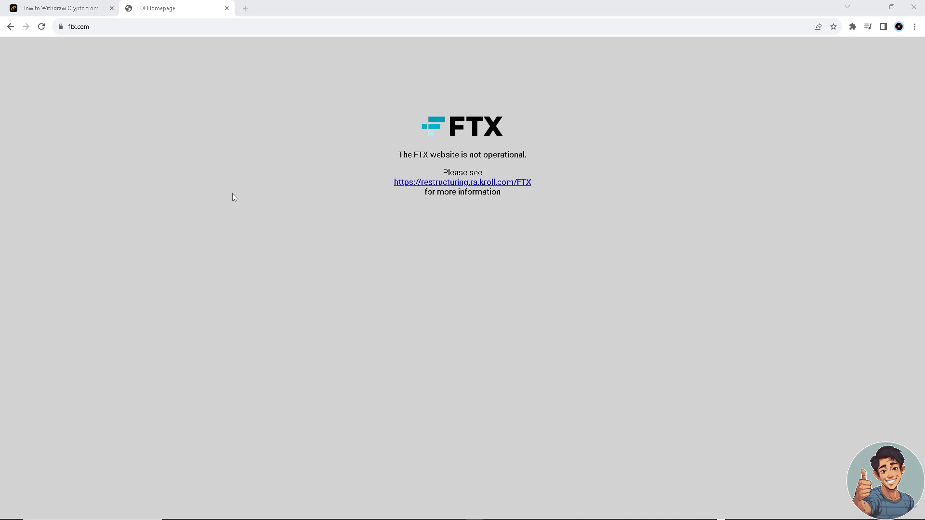
mouse_move(247, 230)
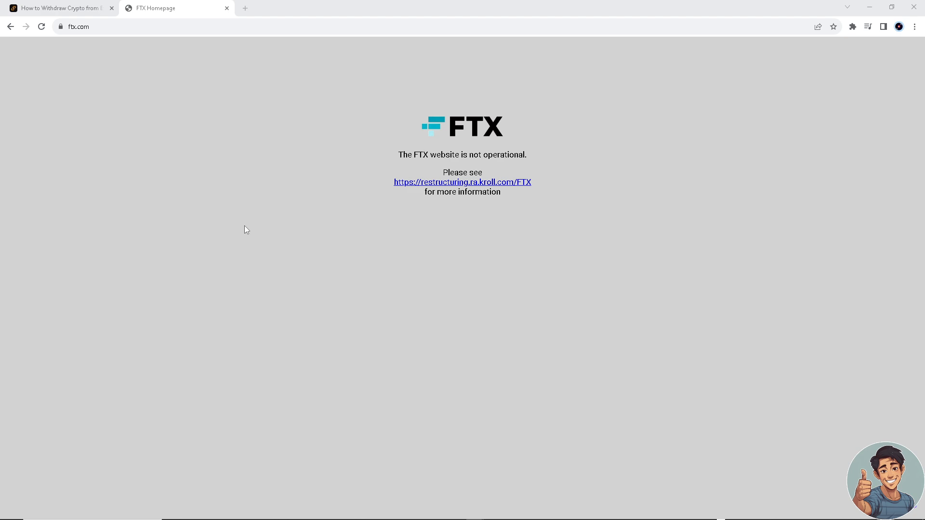
Step: Switch from the FTX not-operational notice to the Zengo Exodus withdrawal guide tab
left_click(58, 8)
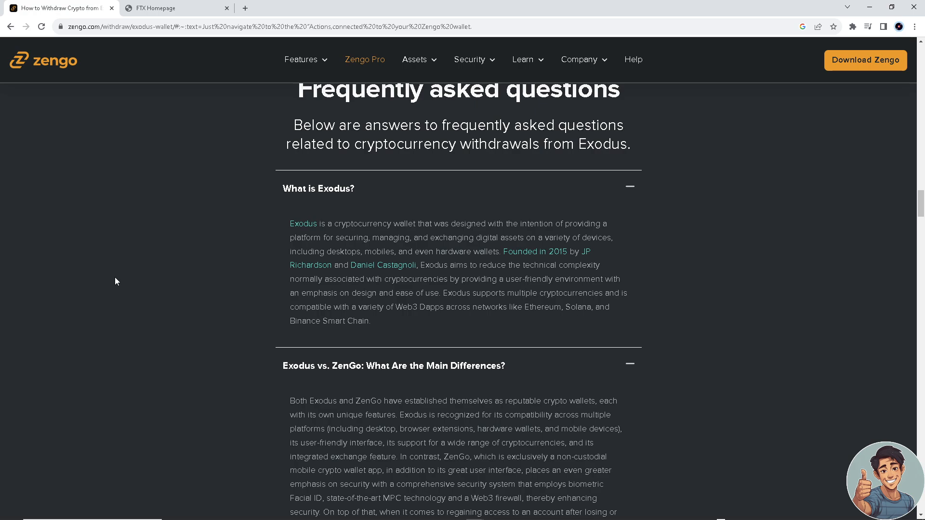
mouse_move(135, 266)
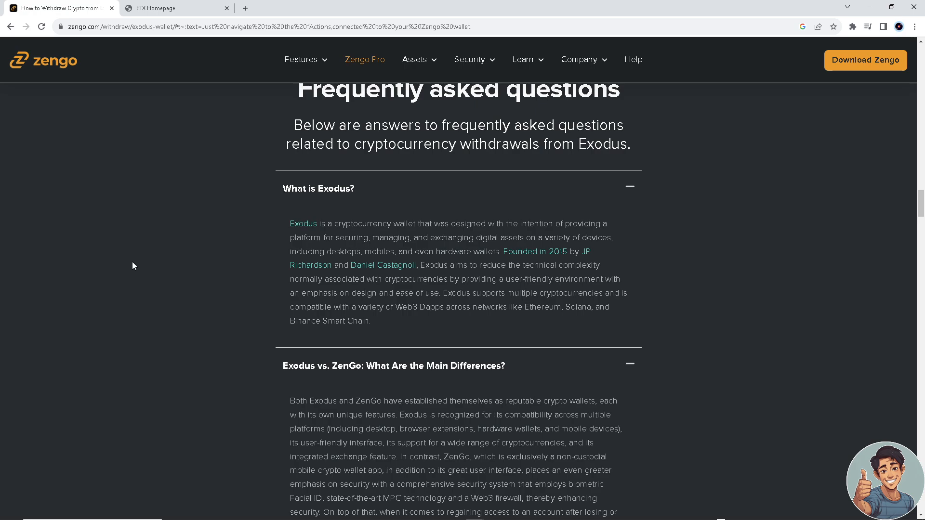
mouse_move(142, 263)
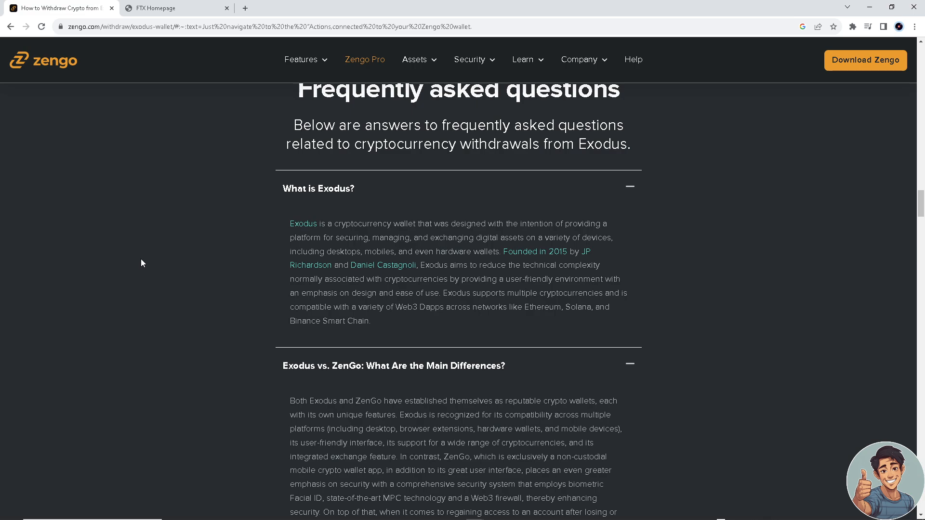